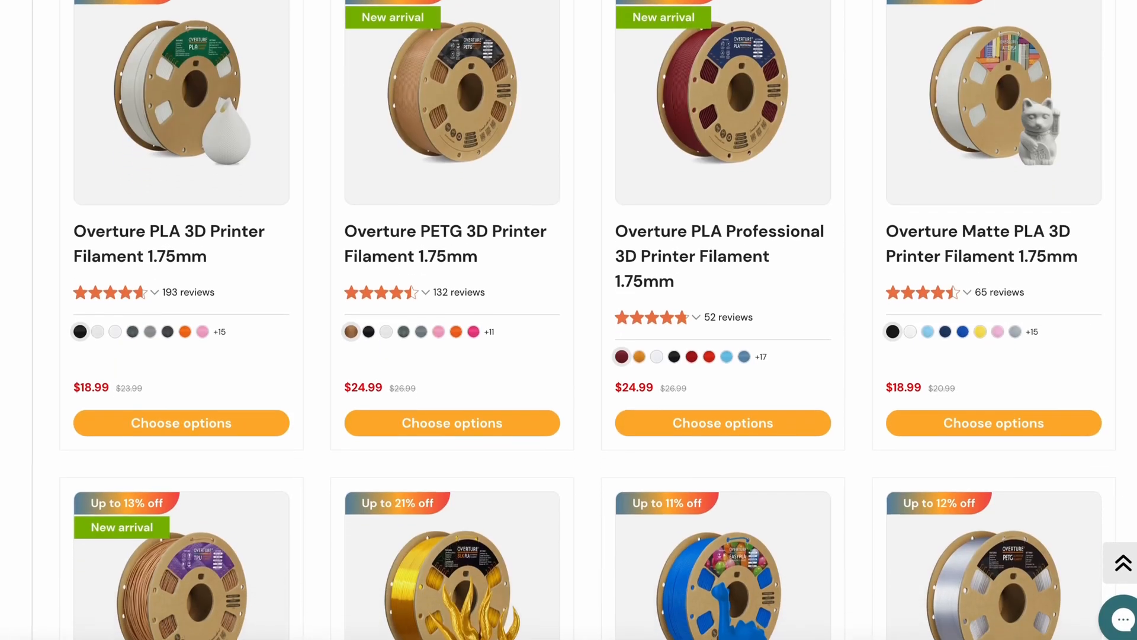
Browse the Filament Library list to review filament transmission distance values.
scroll(down, 3)
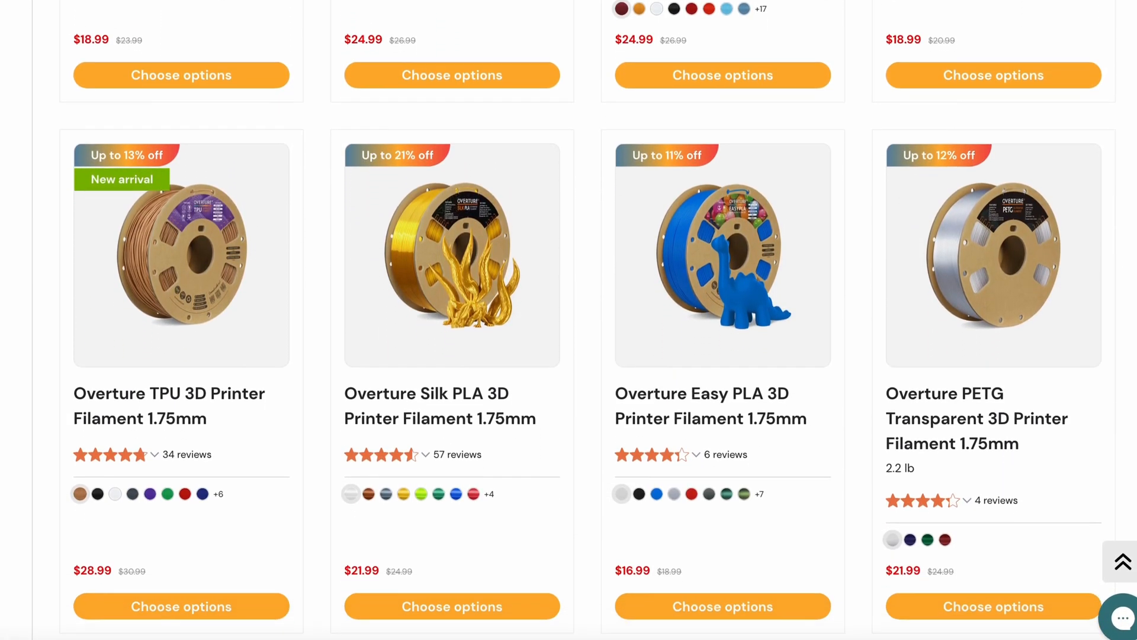
scroll(down, 3)
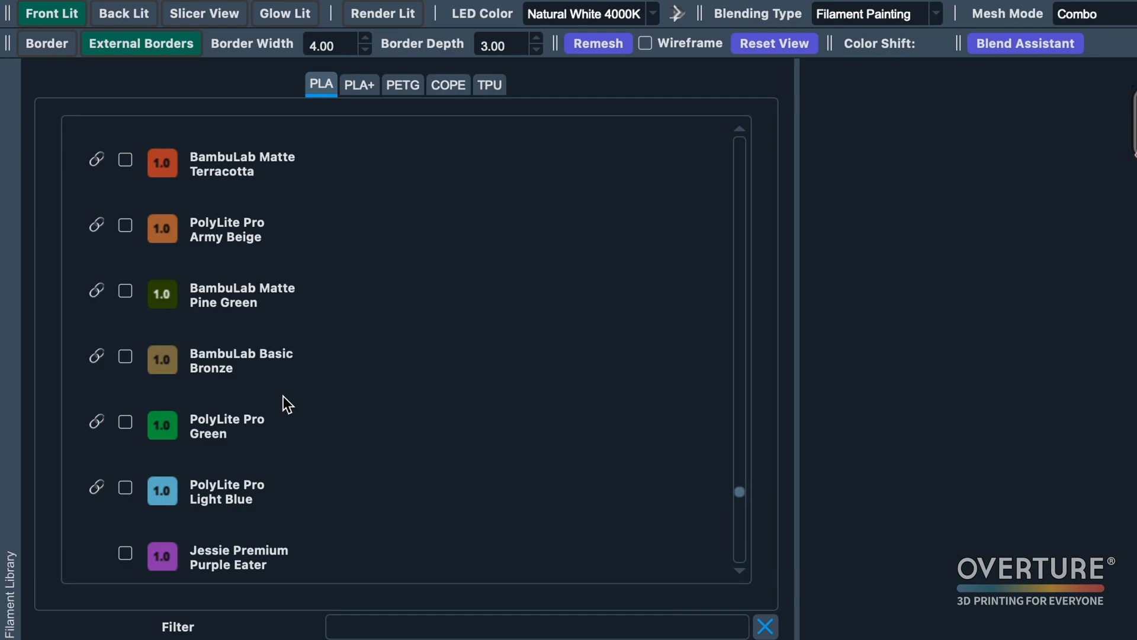
scroll(up, 3)
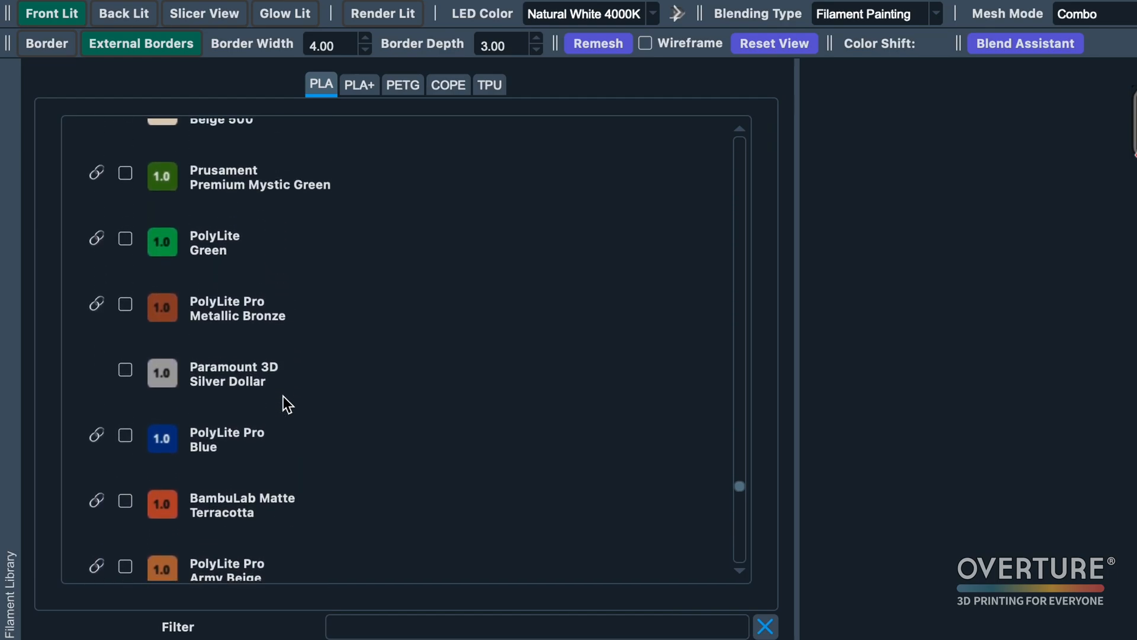
scroll(up, 3)
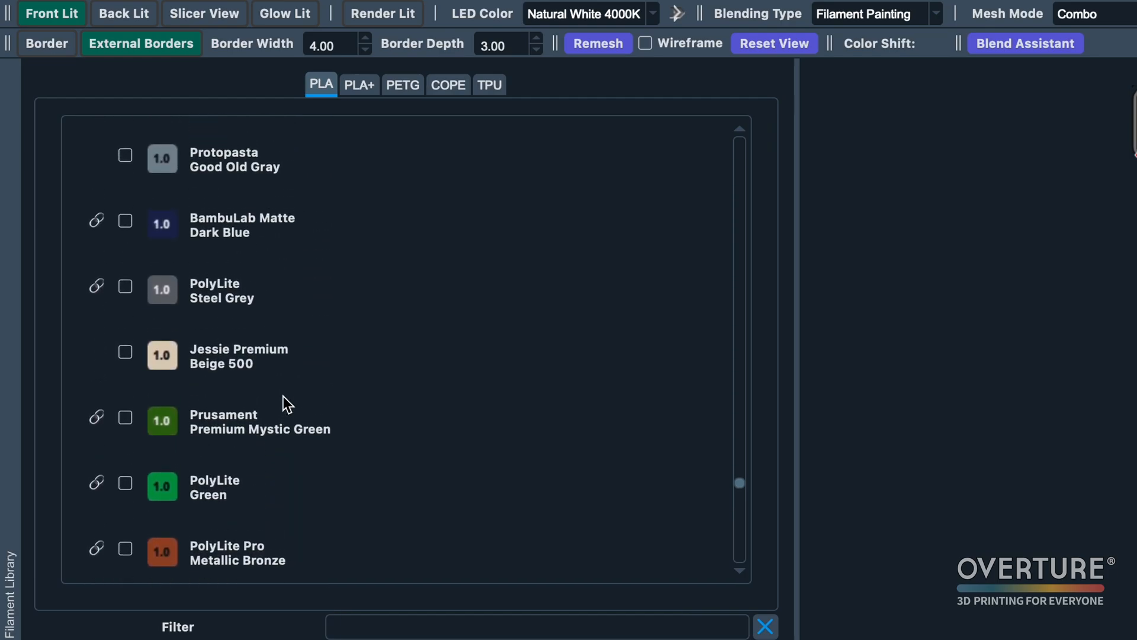
scroll(up, 3)
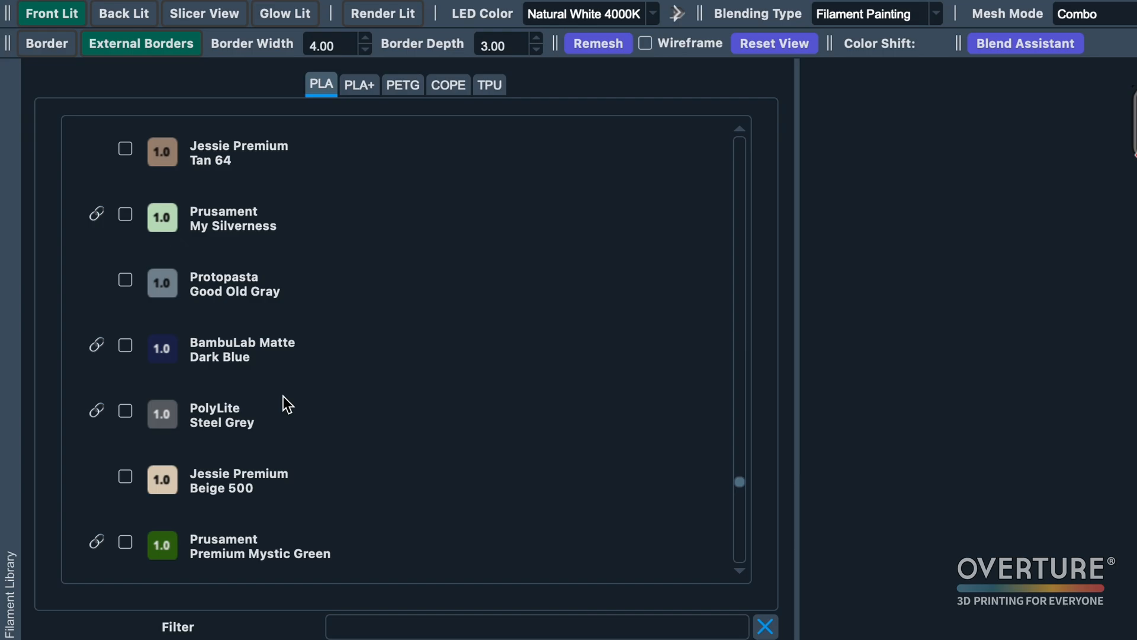
scroll(down, 3)
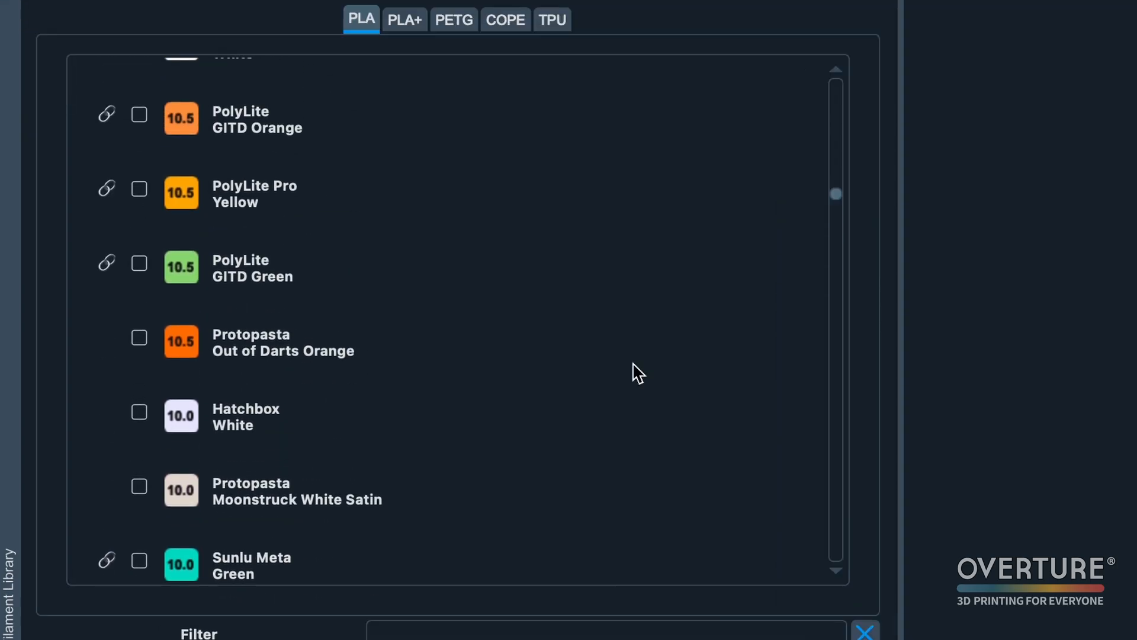
scroll(up, 3)
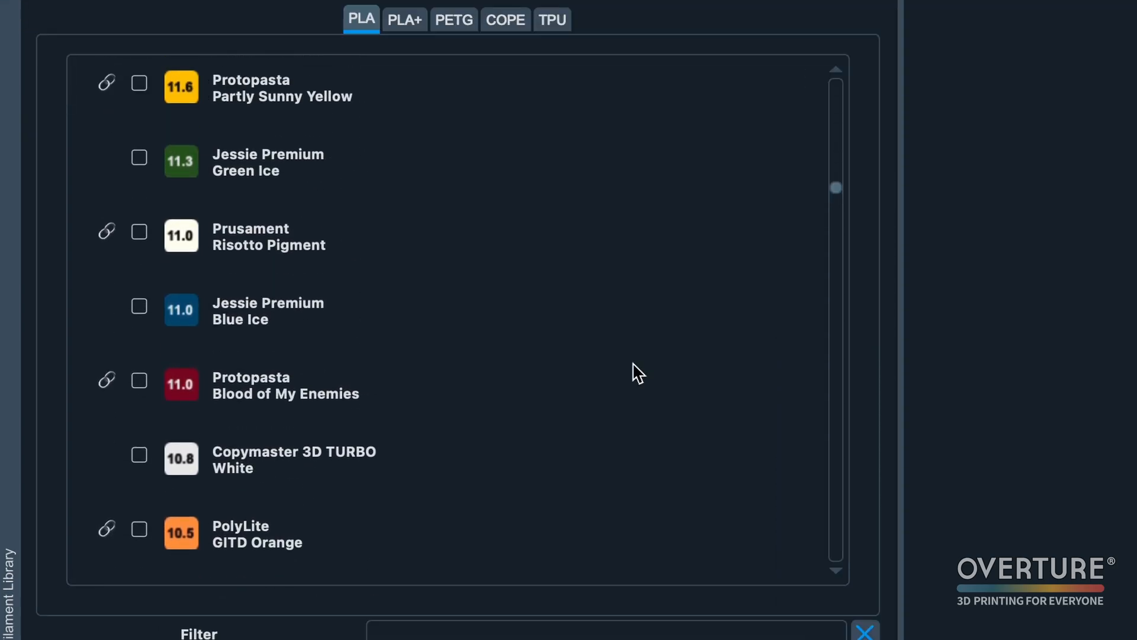
scroll(up, 3)
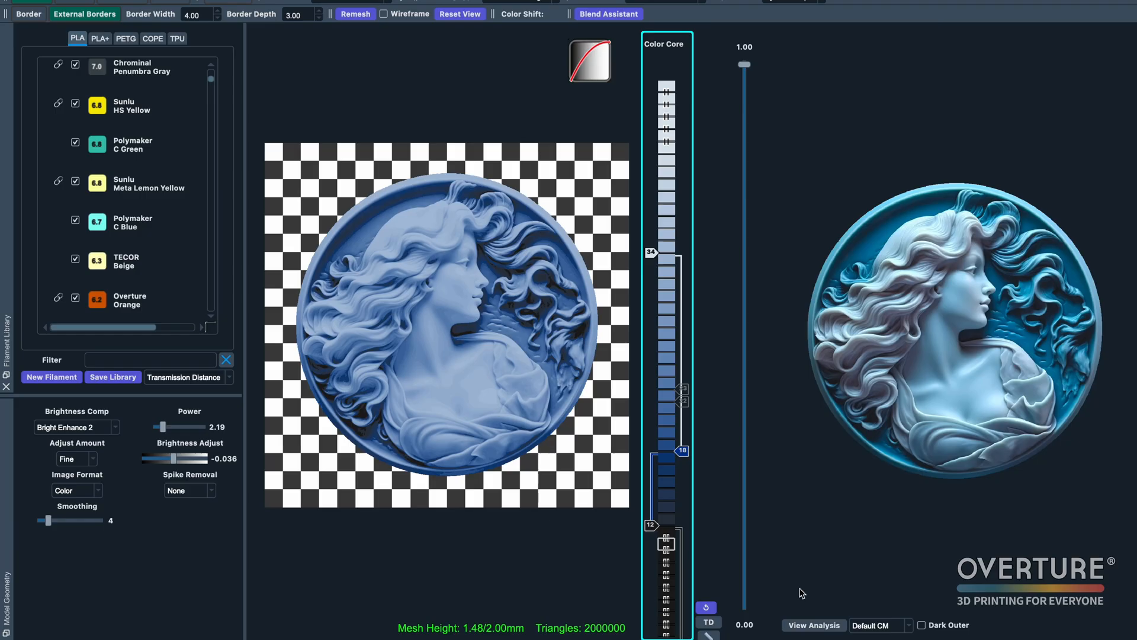
Filter the filament library with the word 'red'.
text(re)
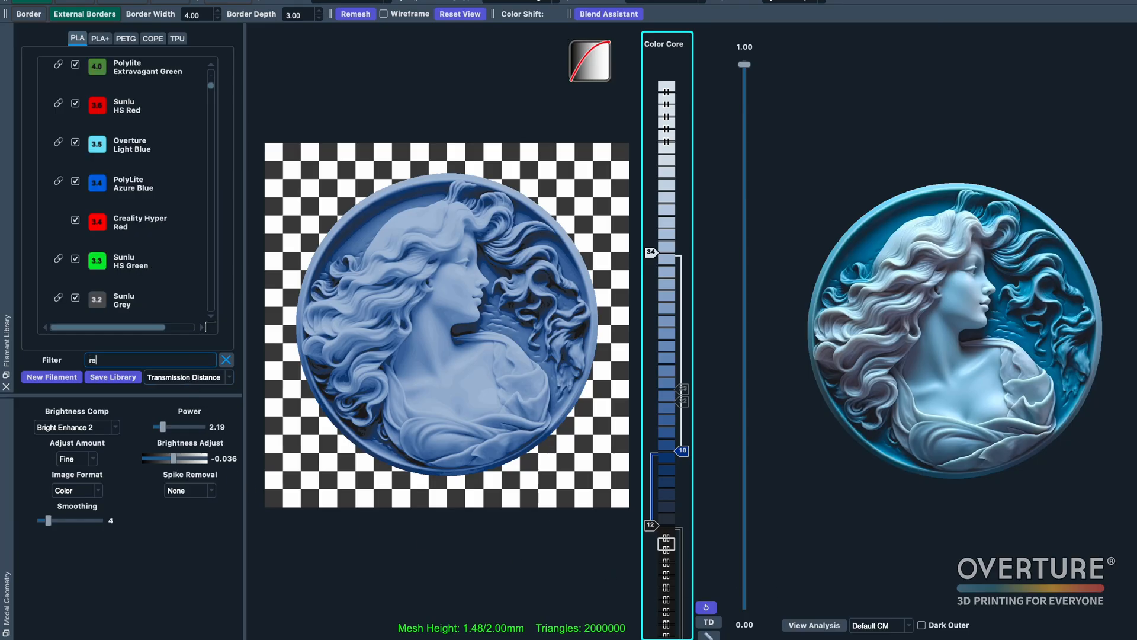
text(d)
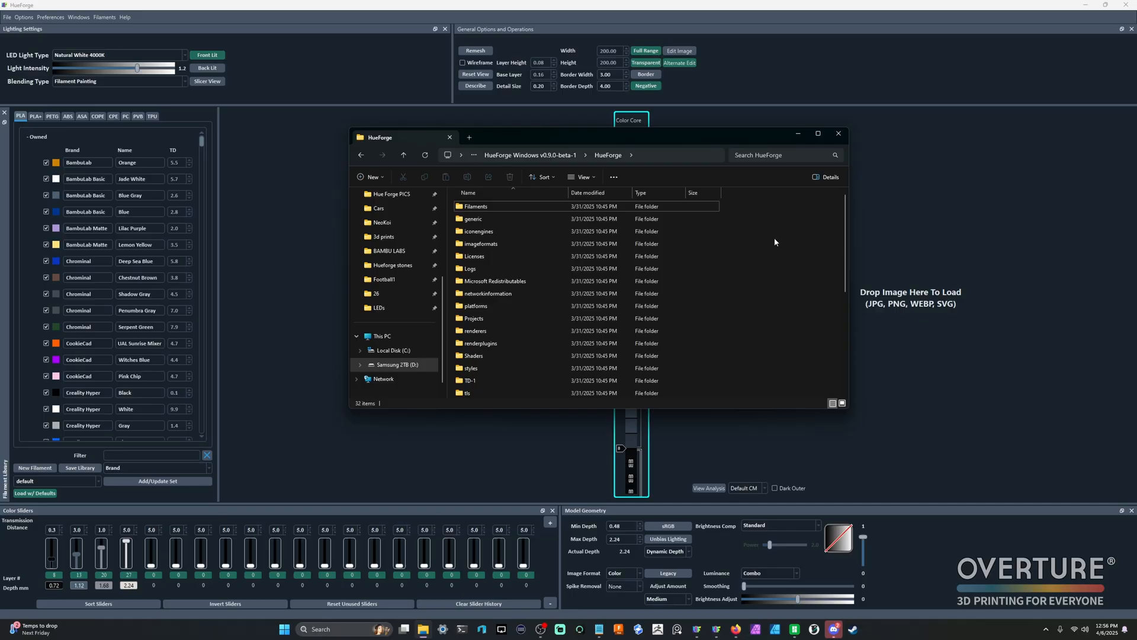
Enter the Tools folder and launch The Seashell Method.pdf beside Seashell_Test.hfp.
scroll(down, 3)
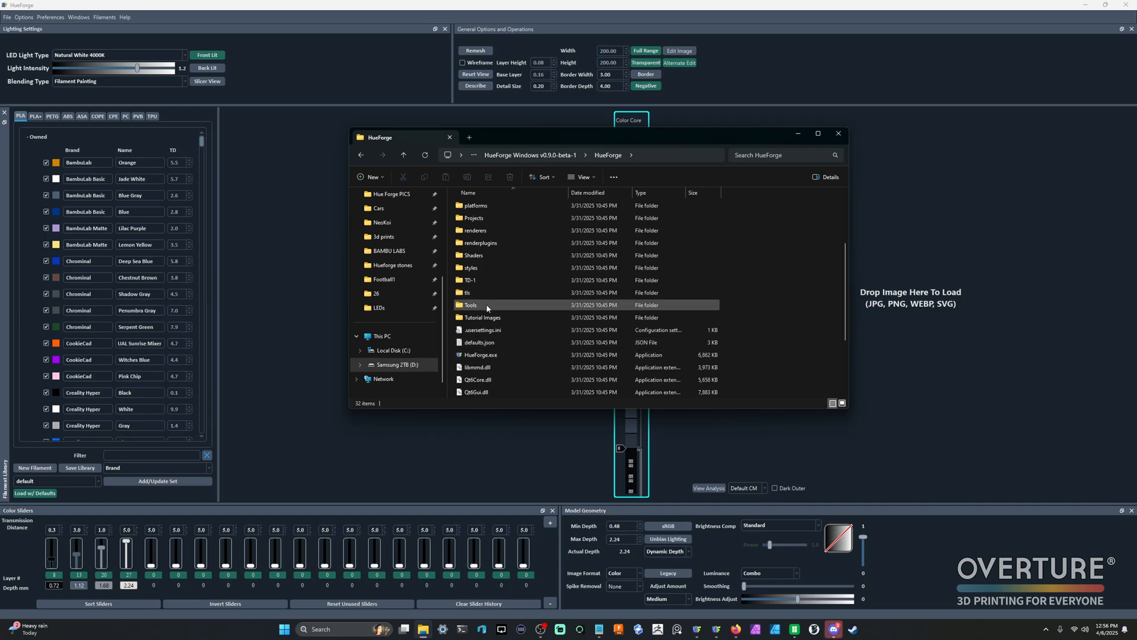
double_click(470, 304)
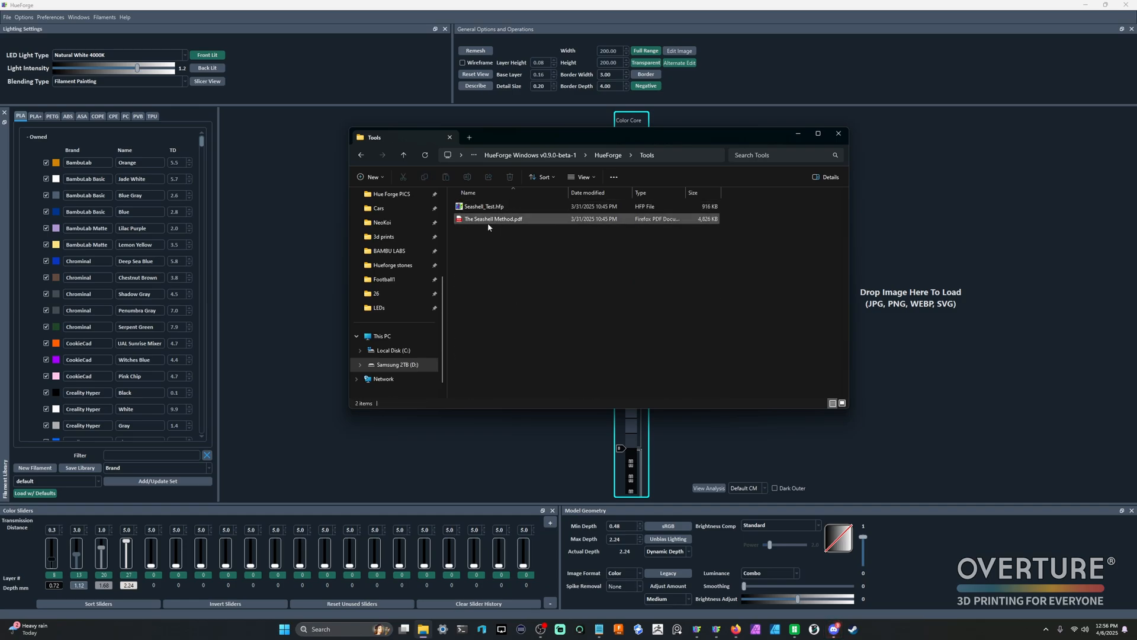
click(484, 206)
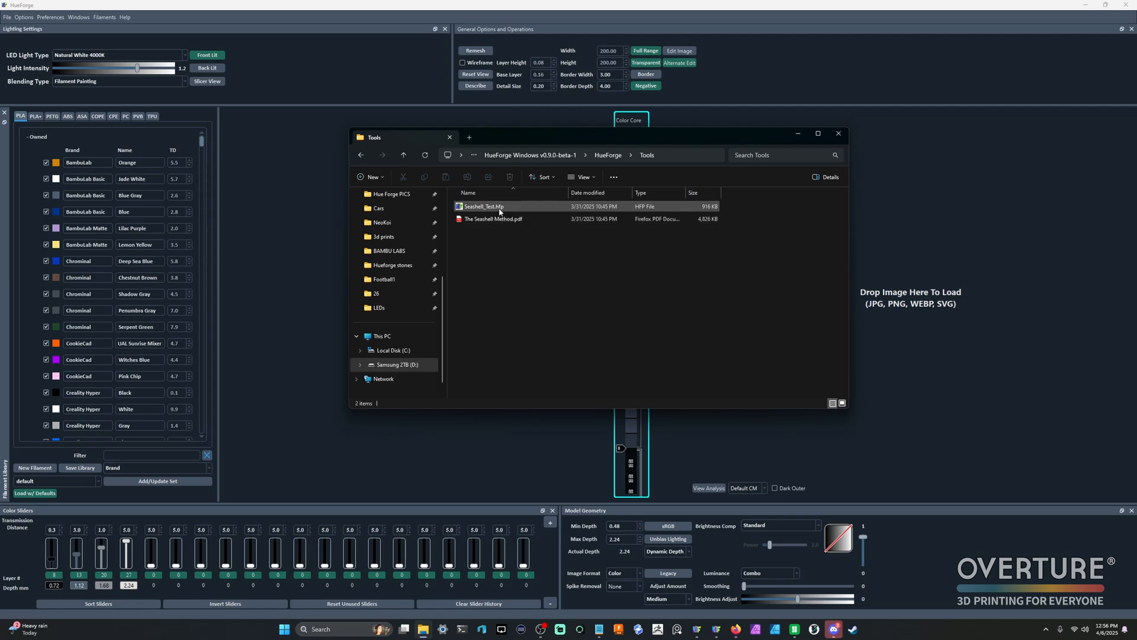
click(493, 219)
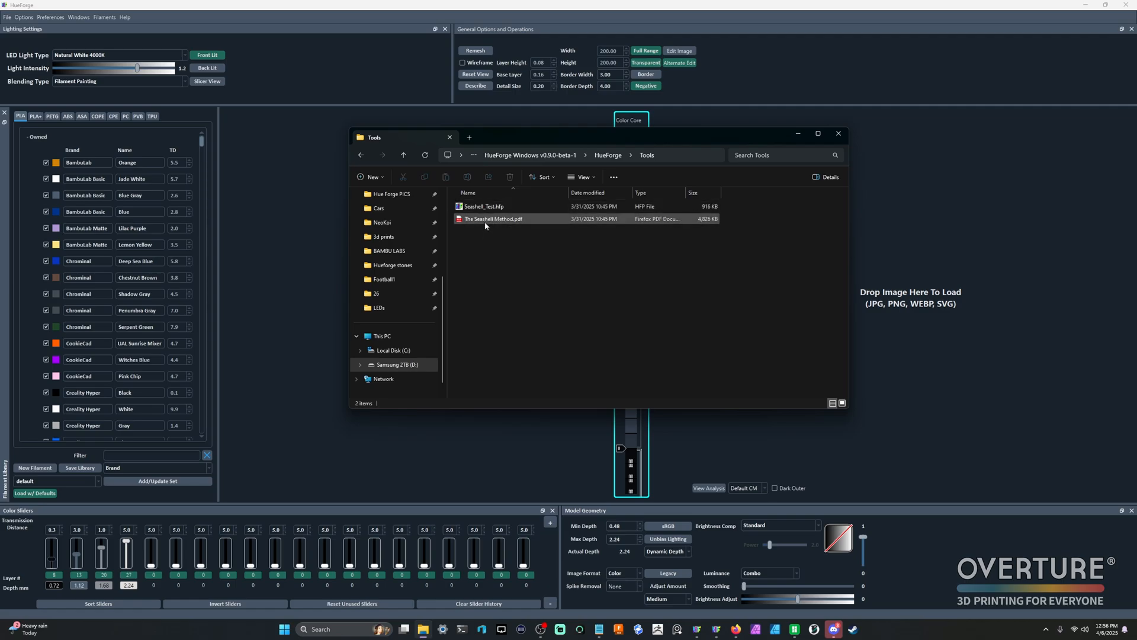
double_click(493, 218)
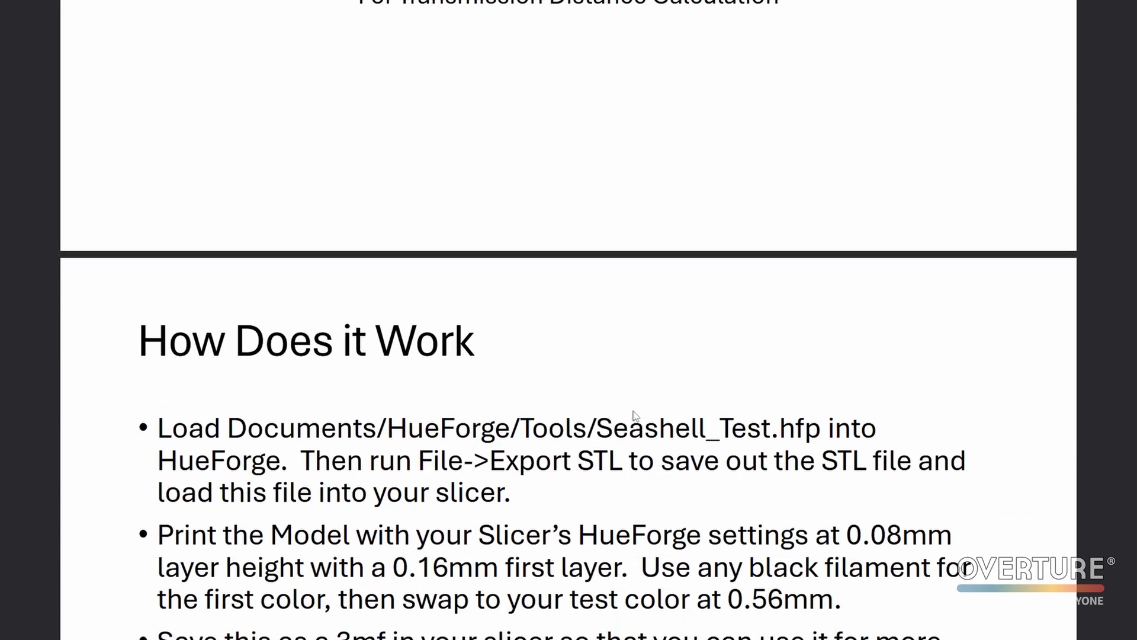
scroll(down, 3)
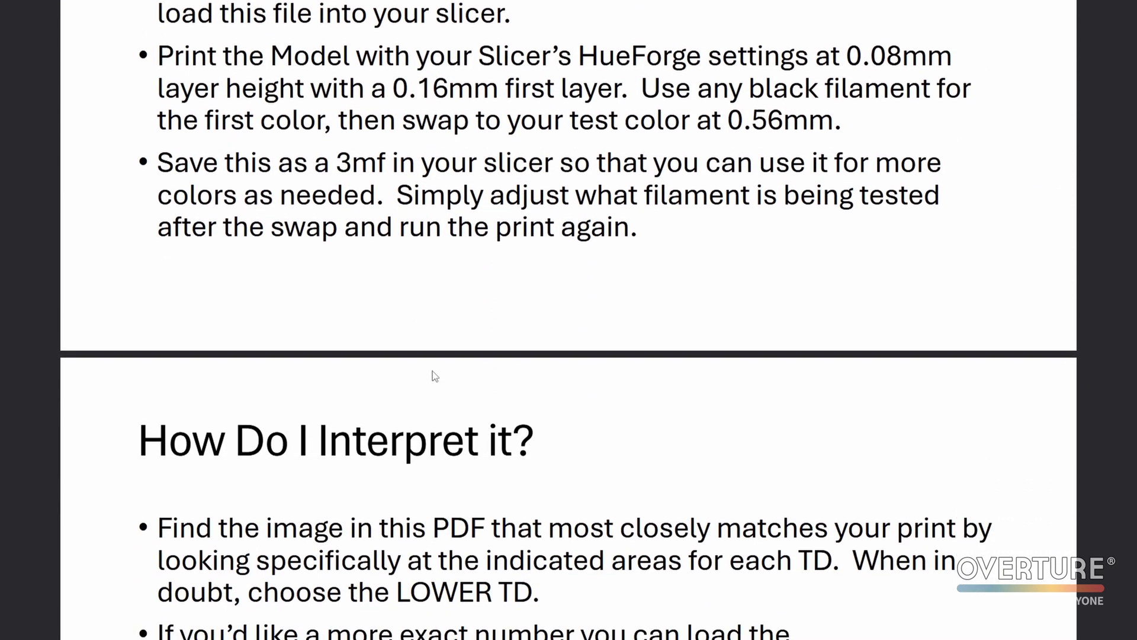
scroll(down, 3)
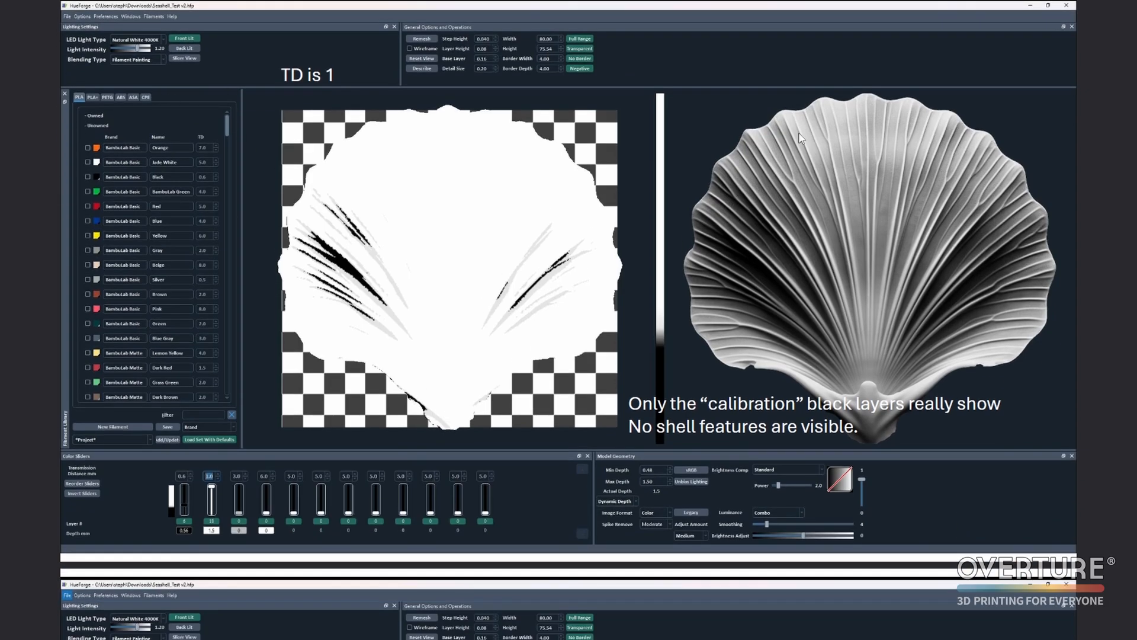
mouse_move(335, 83)
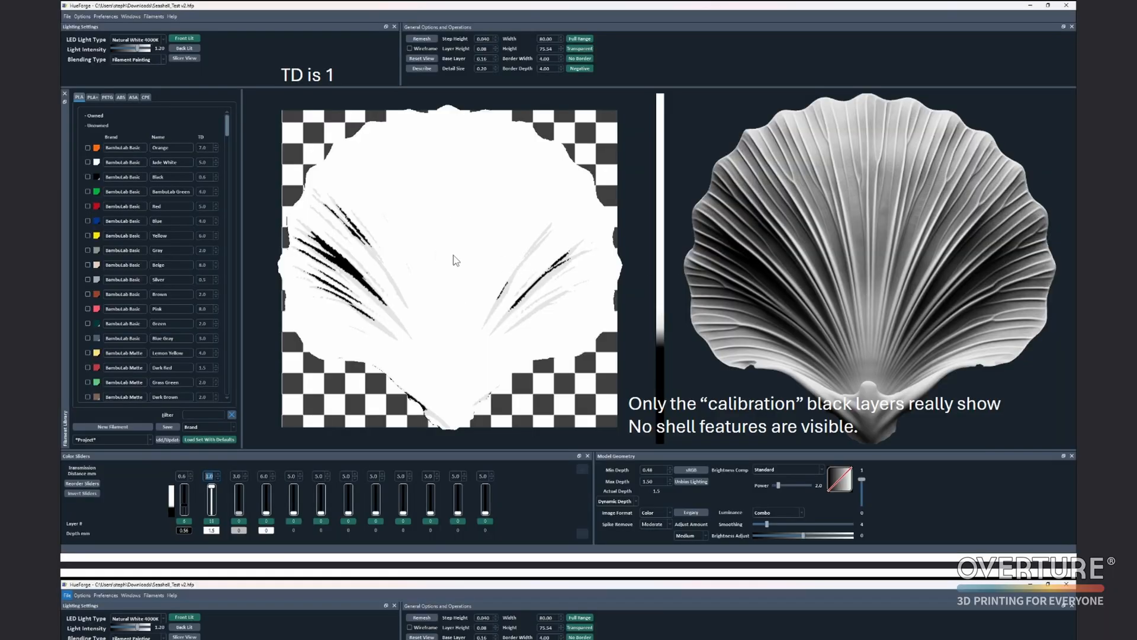
mouse_move(506, 215)
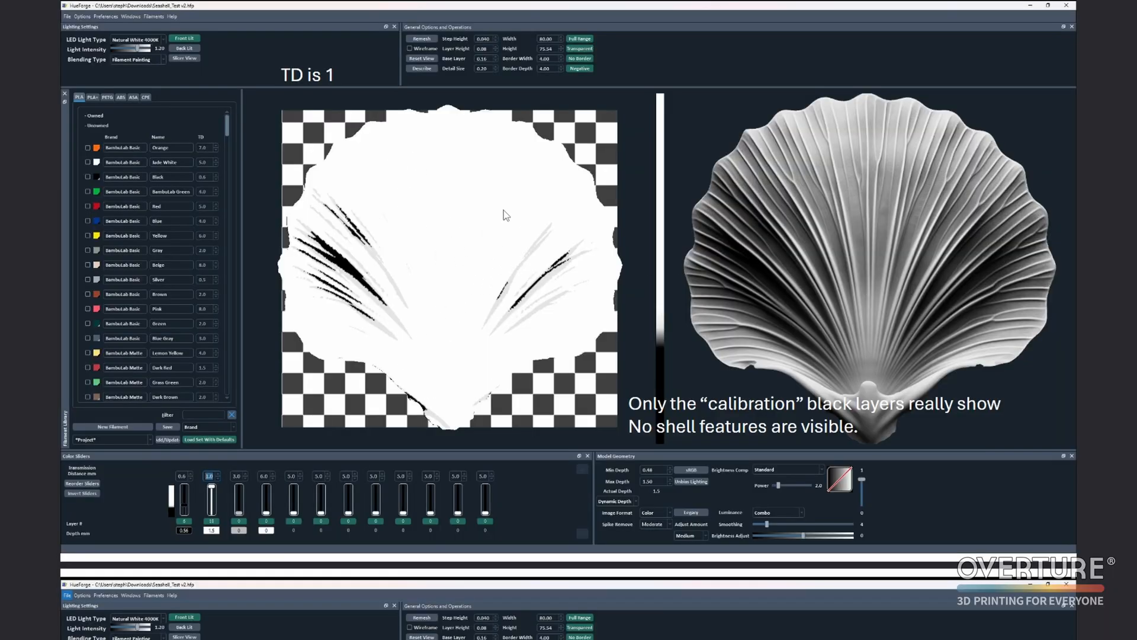
mouse_move(603, 374)
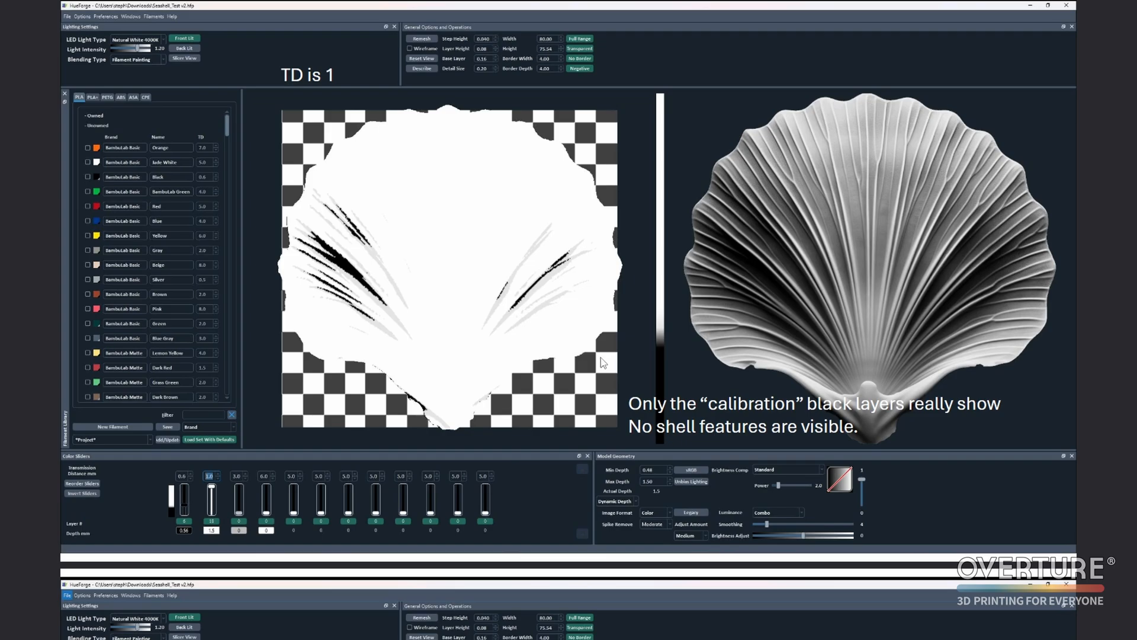
mouse_move(663, 371)
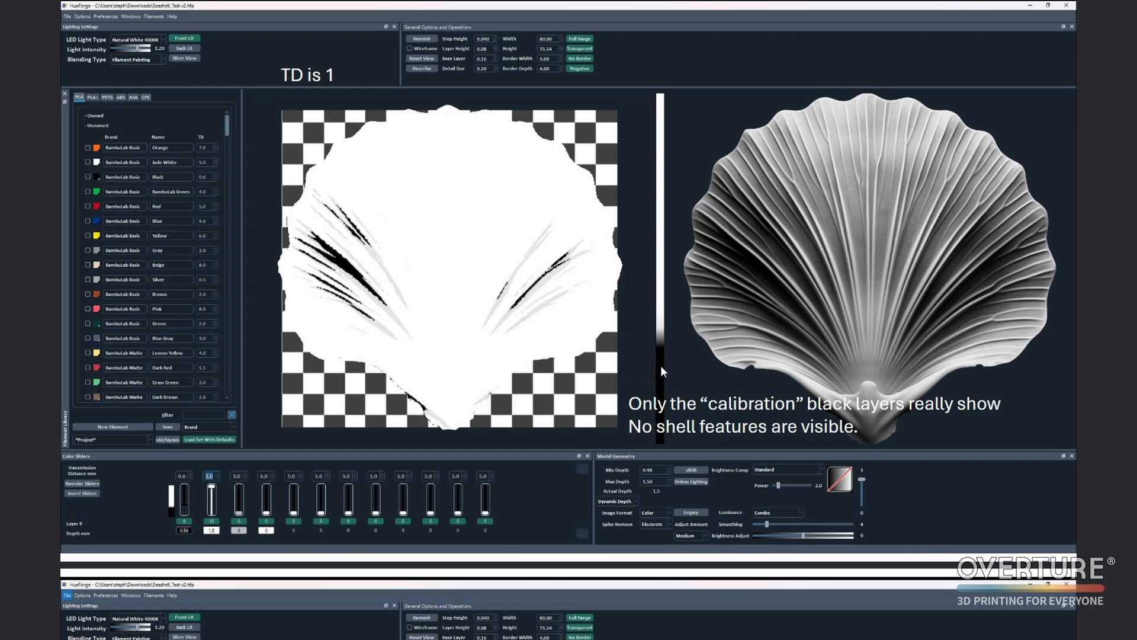
mouse_move(668, 259)
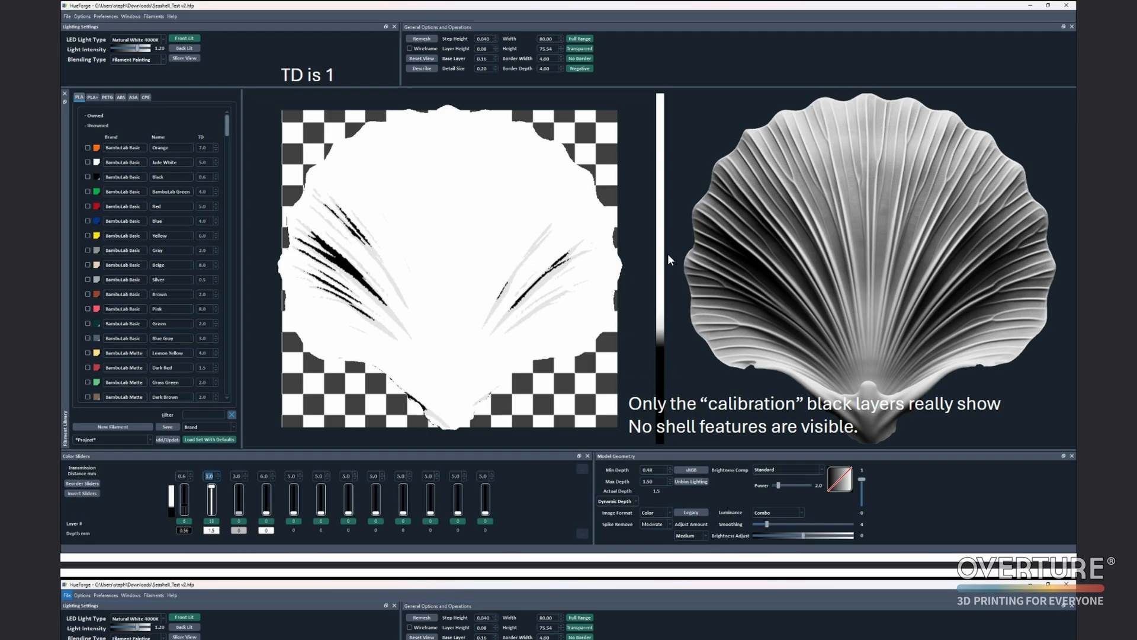
mouse_move(654, 329)
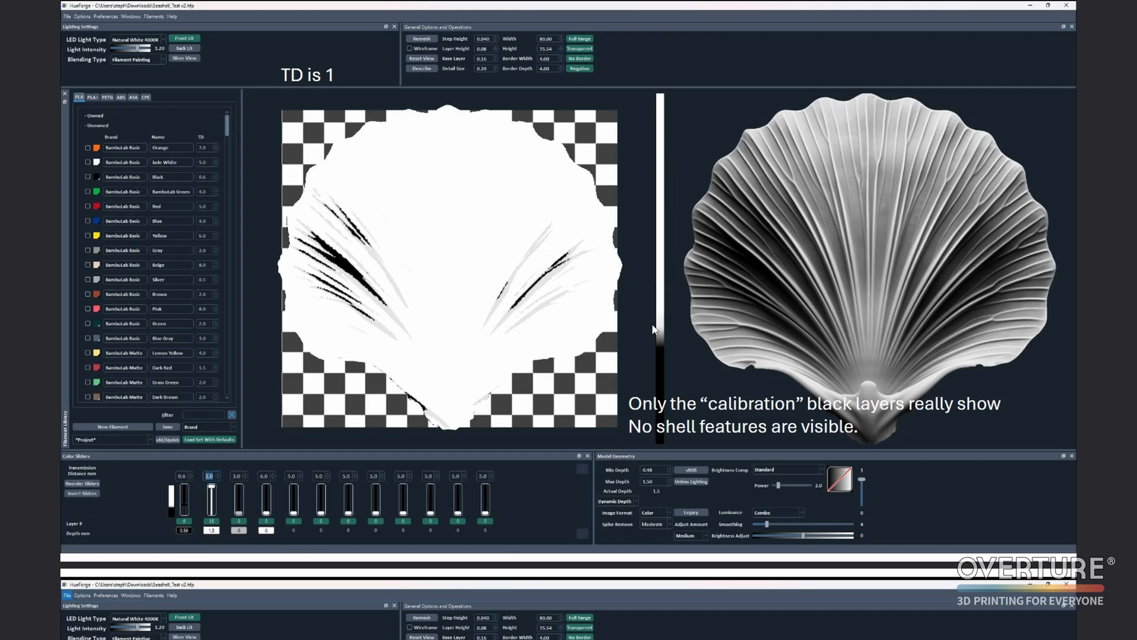
mouse_move(537, 334)
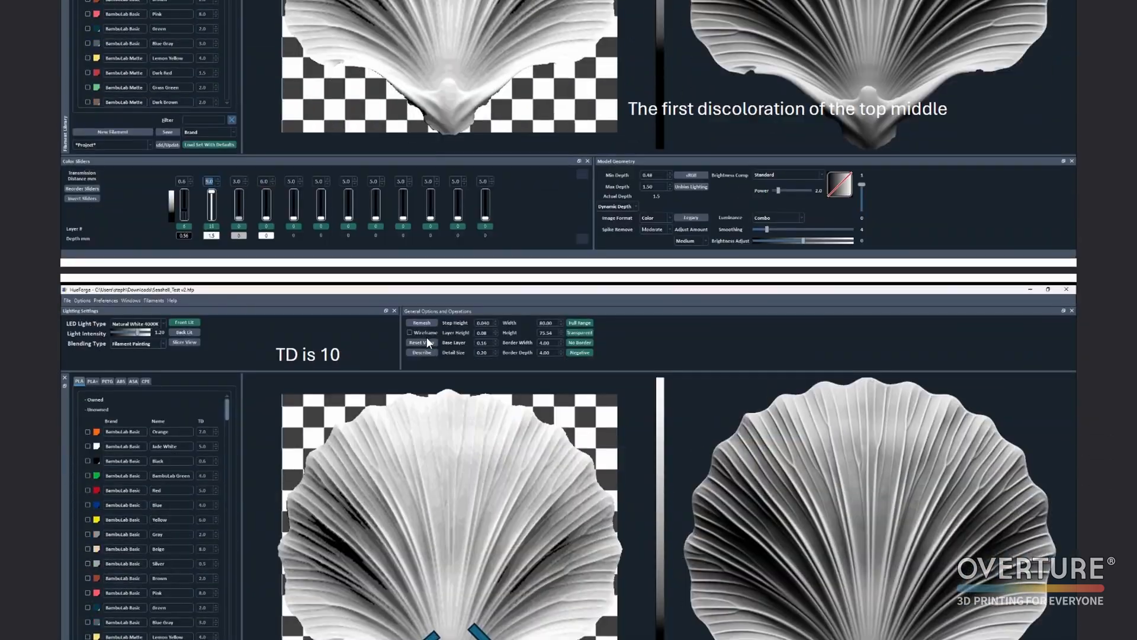
Scroll the Seashell Method PDF down to the 'TD is 10' reference image.
scroll(down, 3)
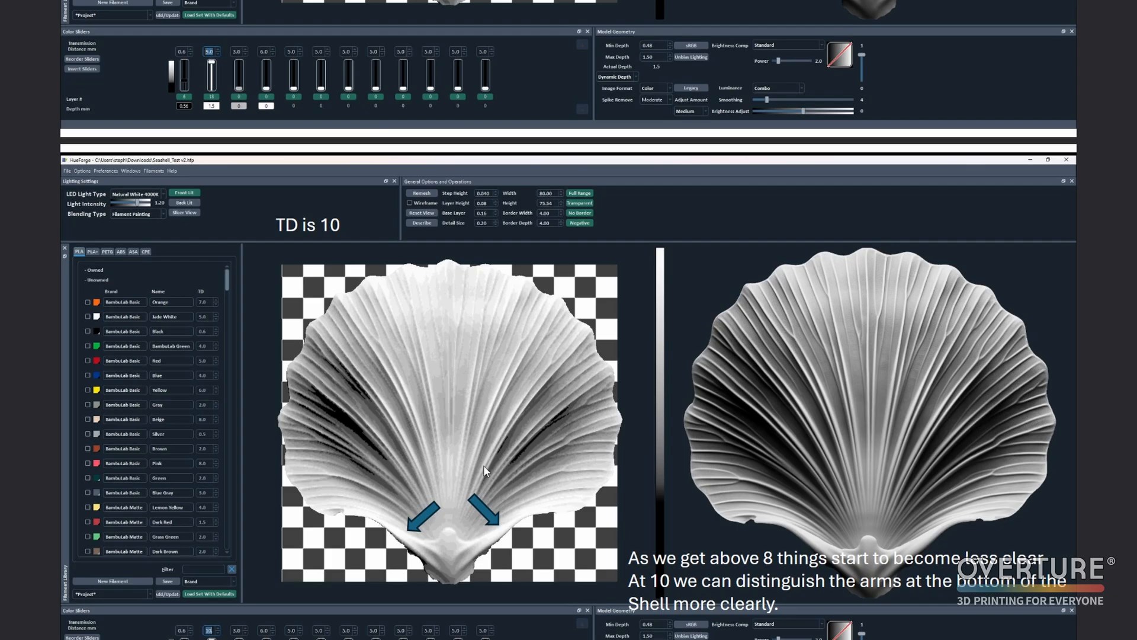
mouse_move(665, 312)
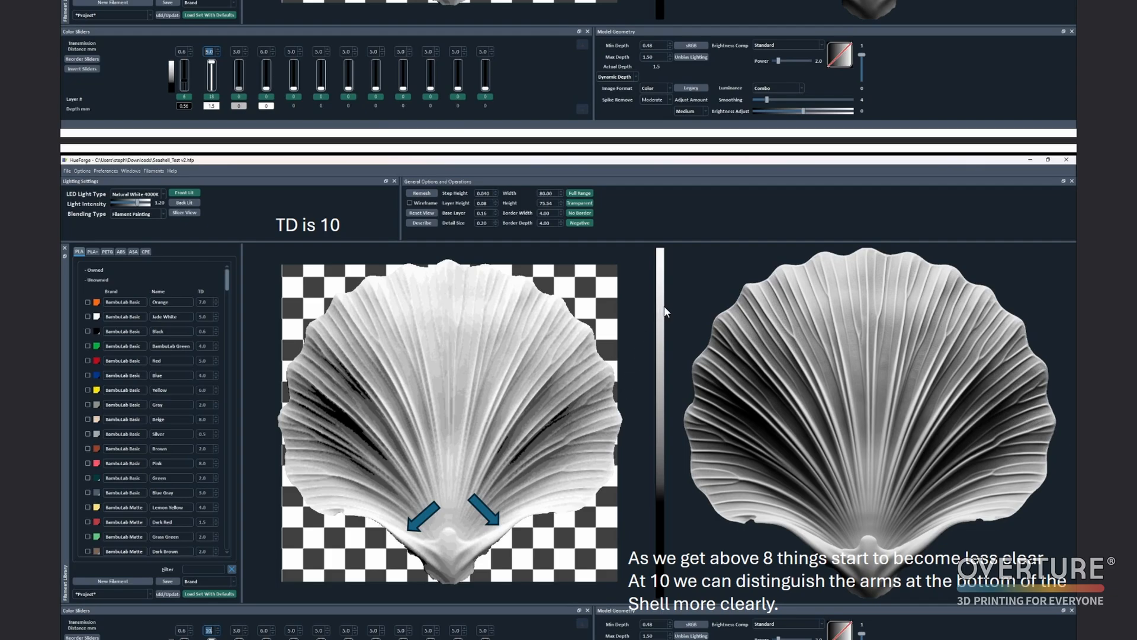
mouse_move(528, 530)
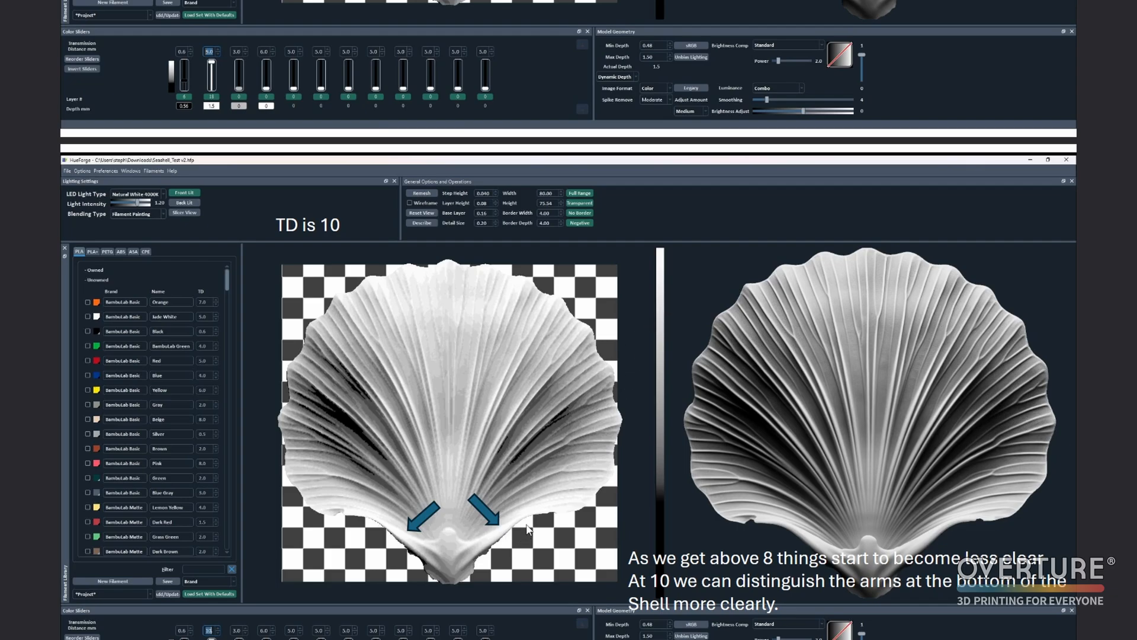
mouse_move(516, 515)
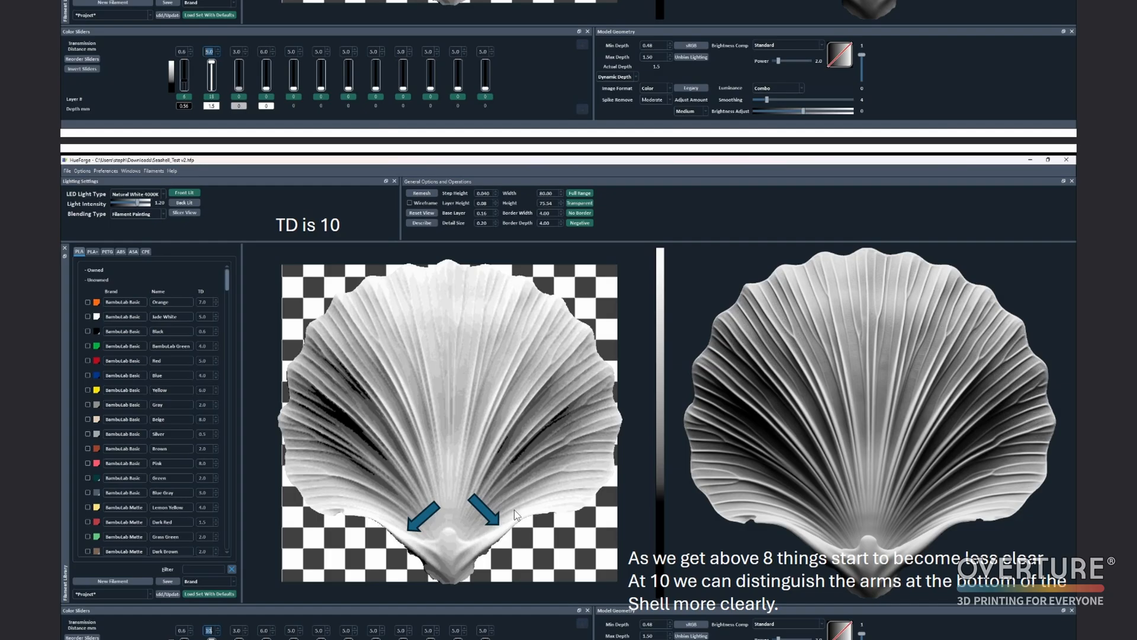
mouse_move(532, 499)
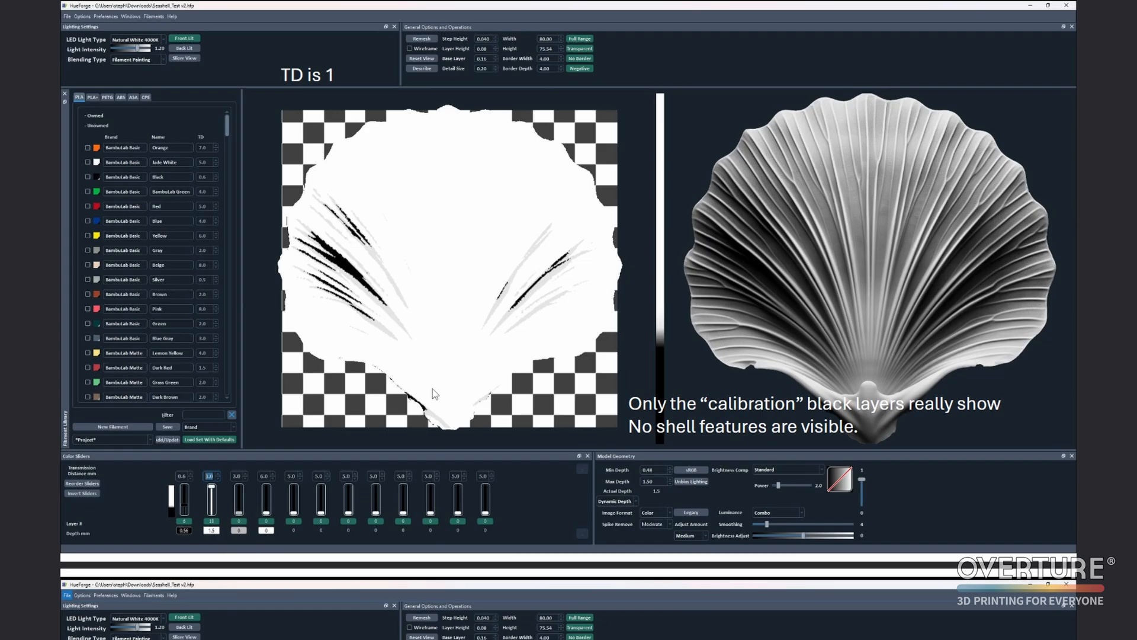
Scroll the Seashell Method PDF to the 'TD is 1' image showing no shell features.
scroll(down, 3)
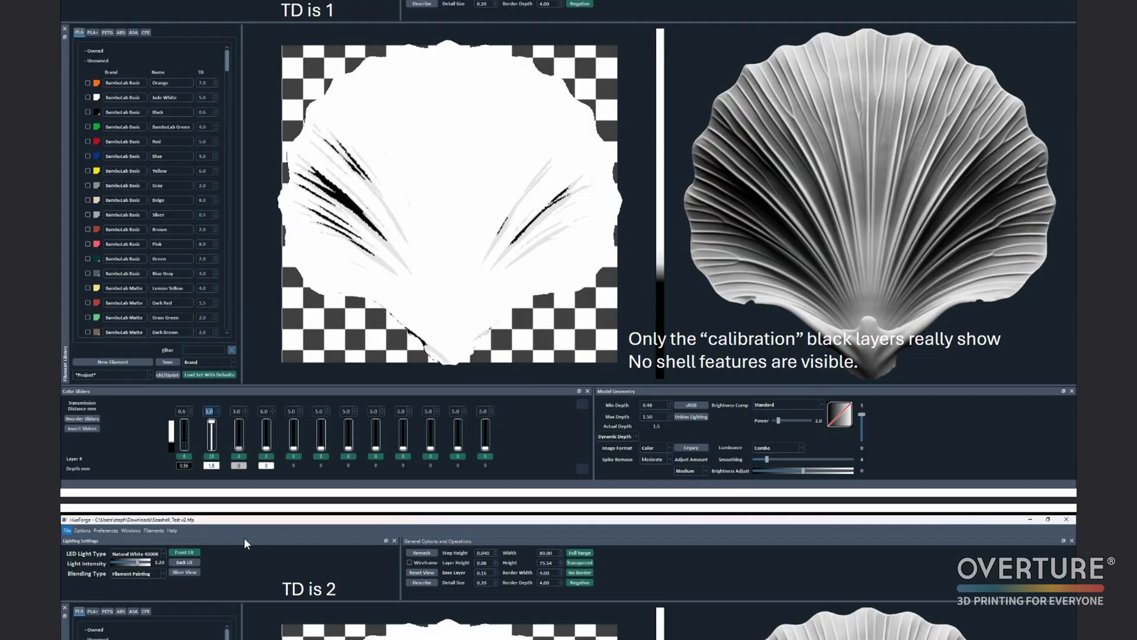
scroll(down, 3)
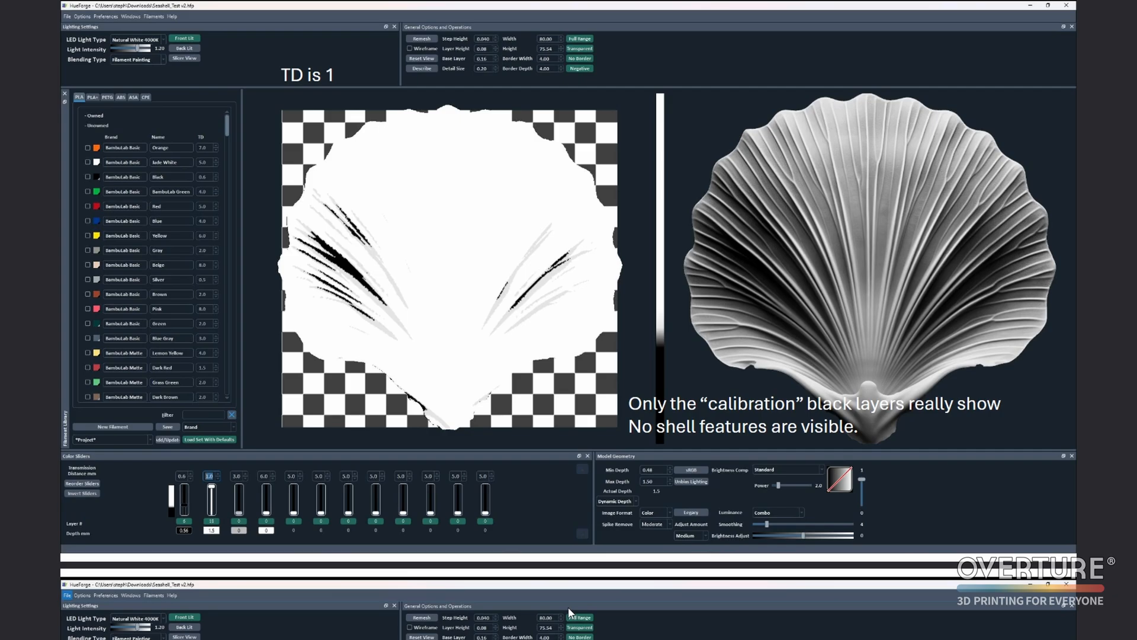
mouse_move(519, 529)
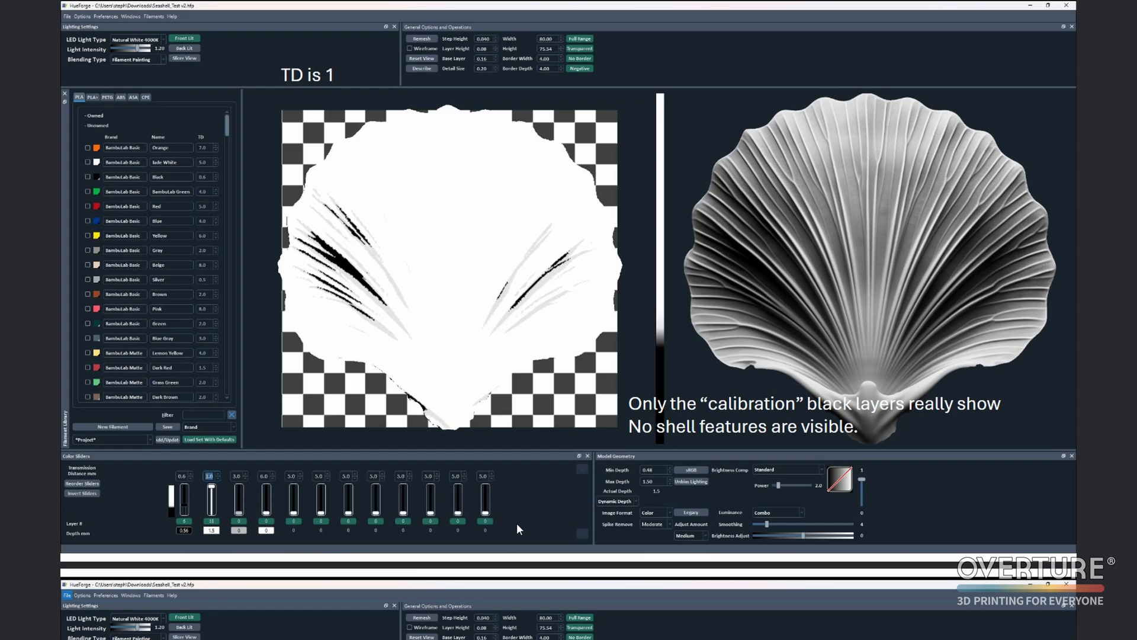
scroll(down, 3)
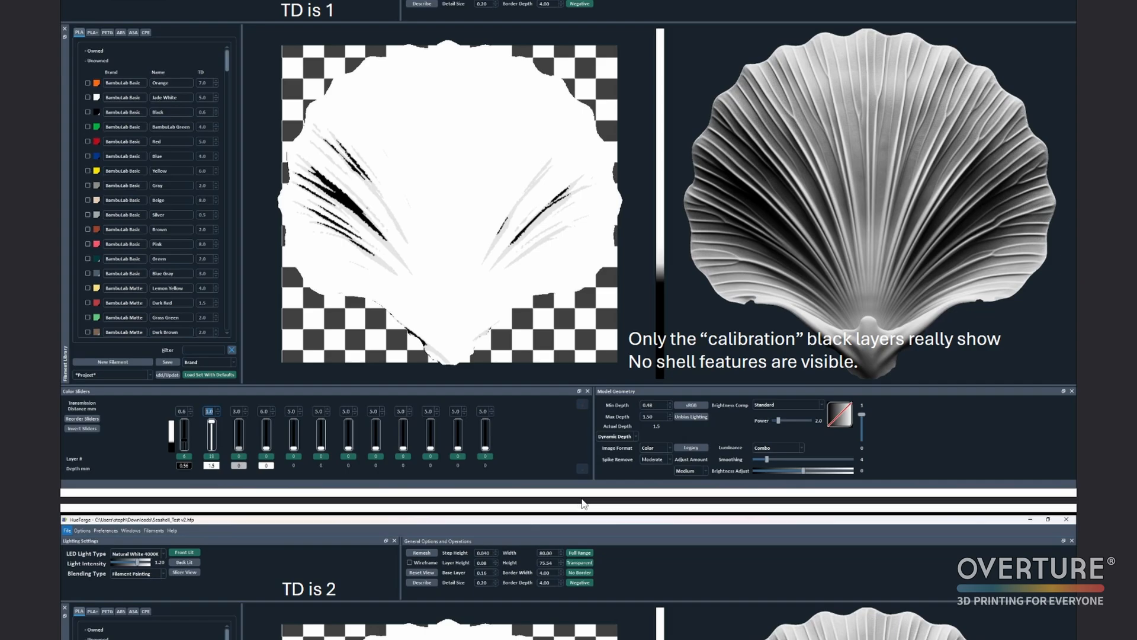
scroll(down, 3)
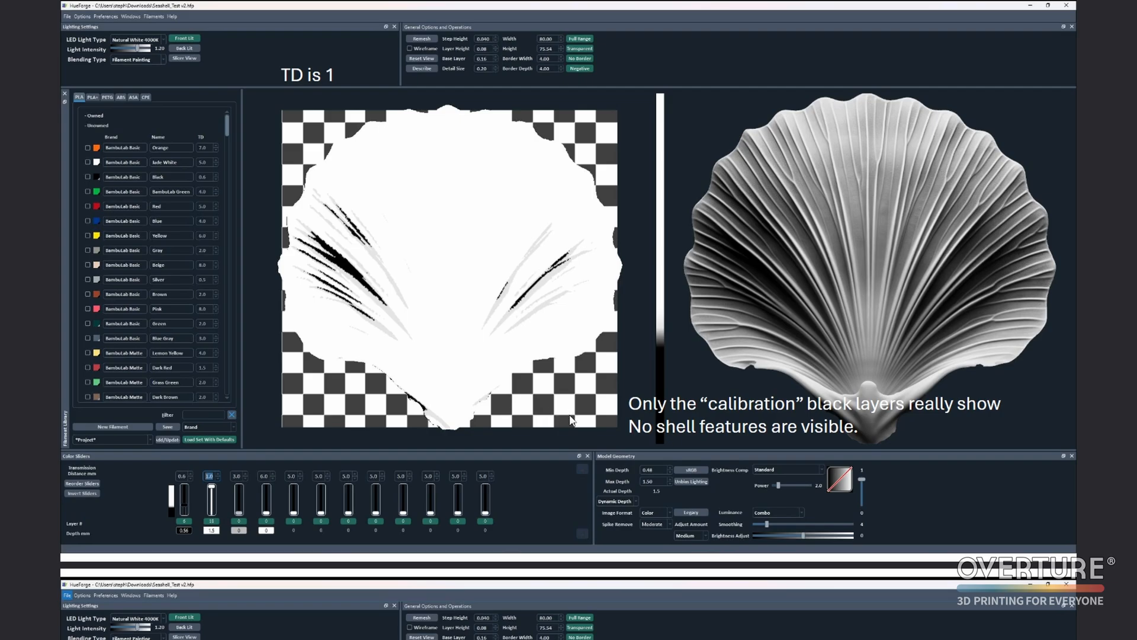
scroll(down, 3)
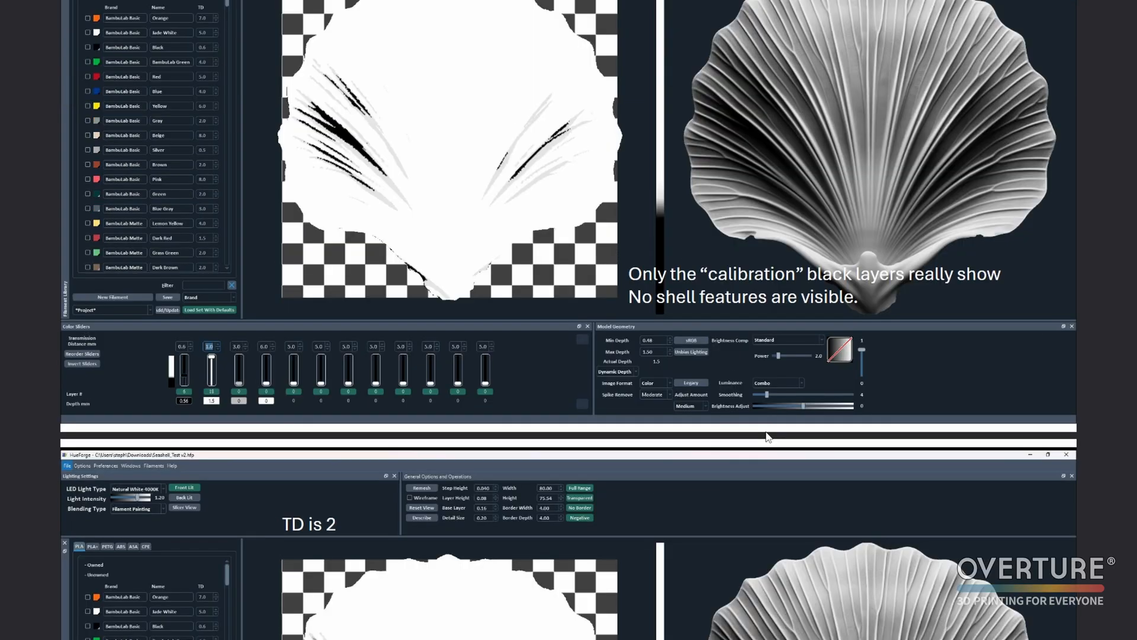
mouse_move(770, 434)
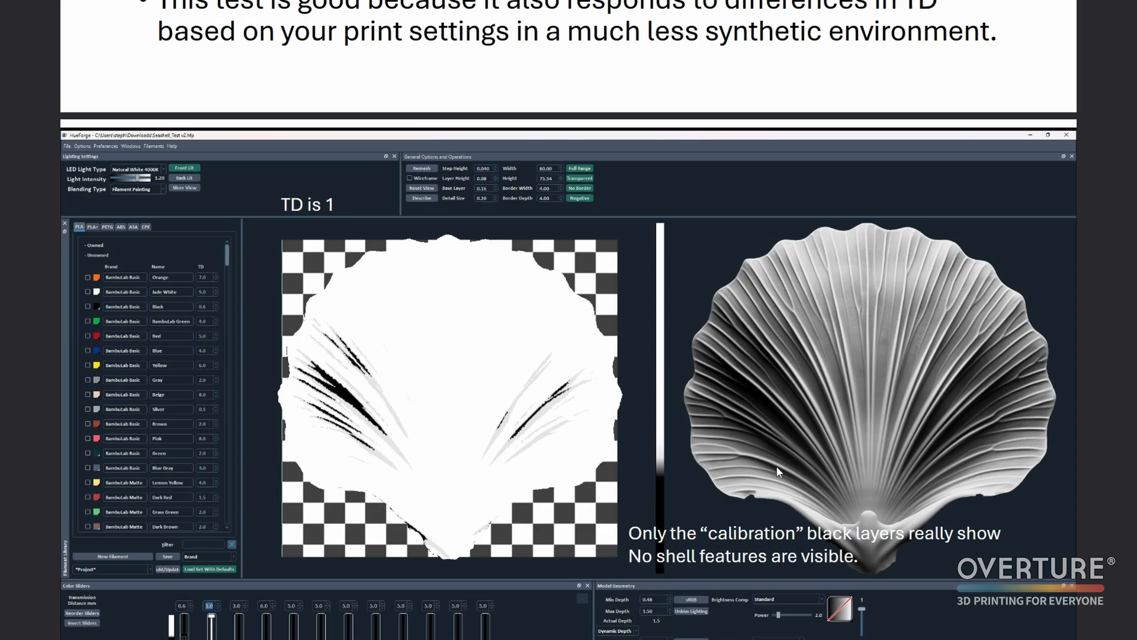
mouse_move(806, 467)
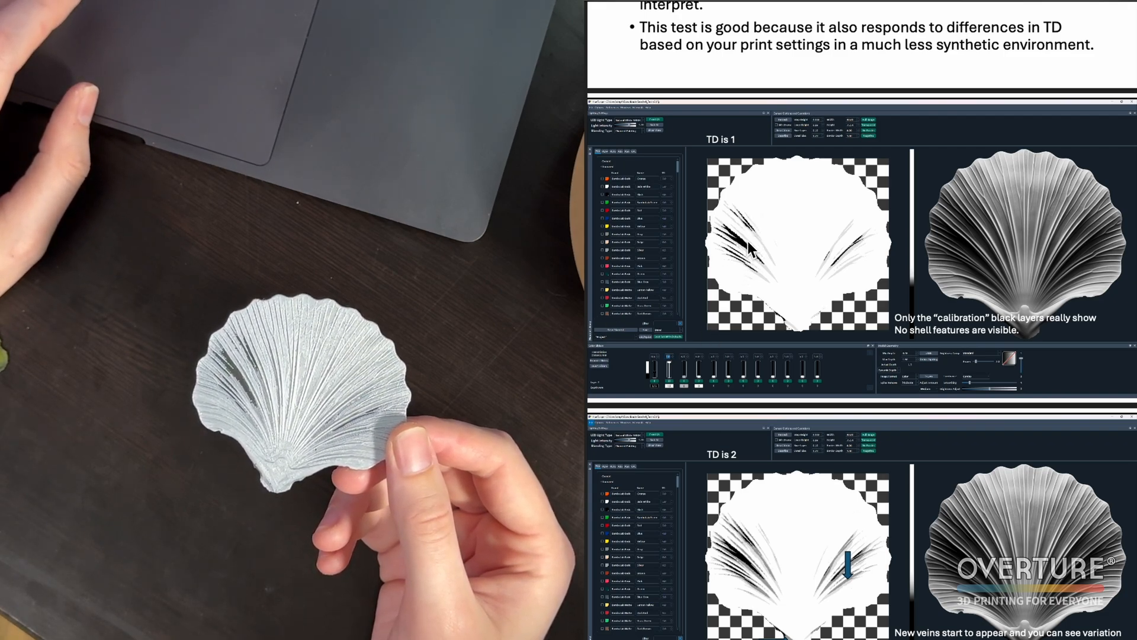
mouse_move(783, 286)
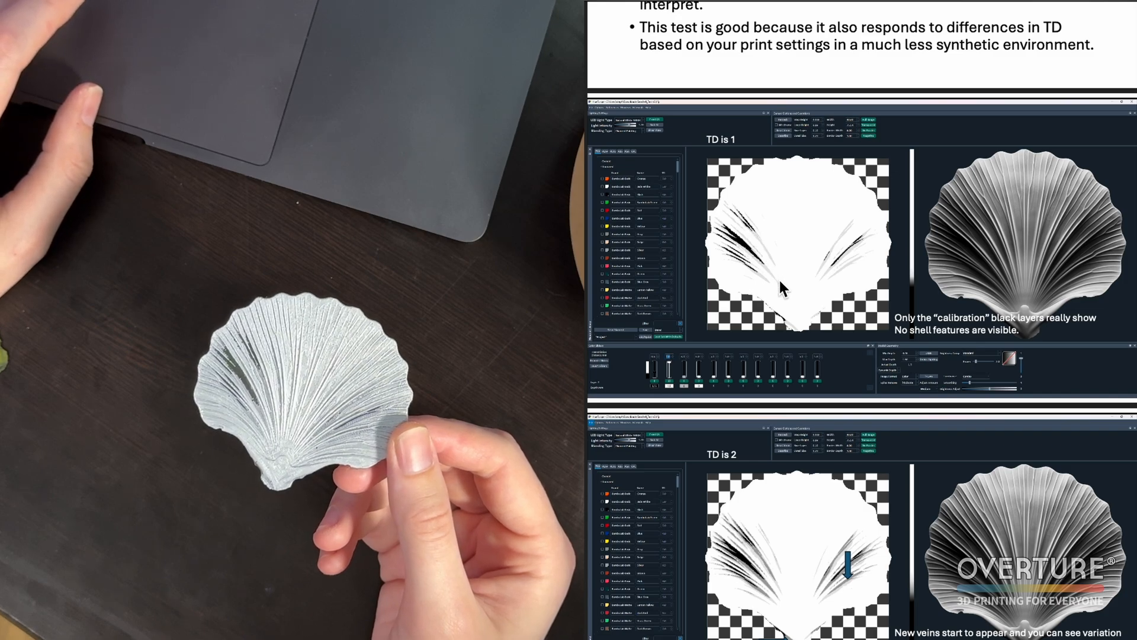